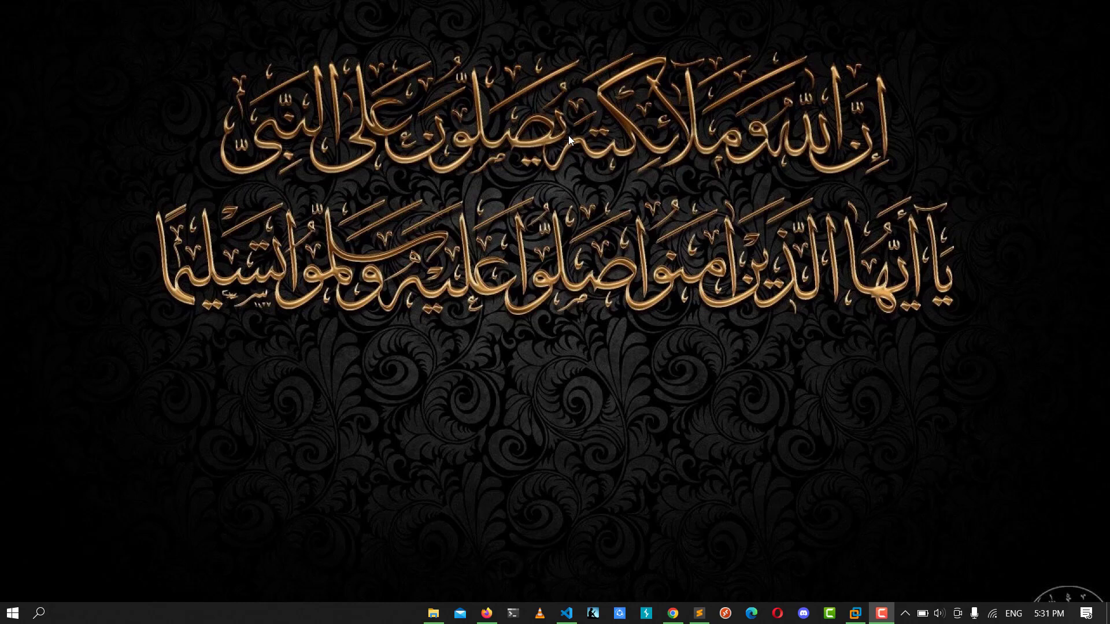
mouse_move(213, 550)
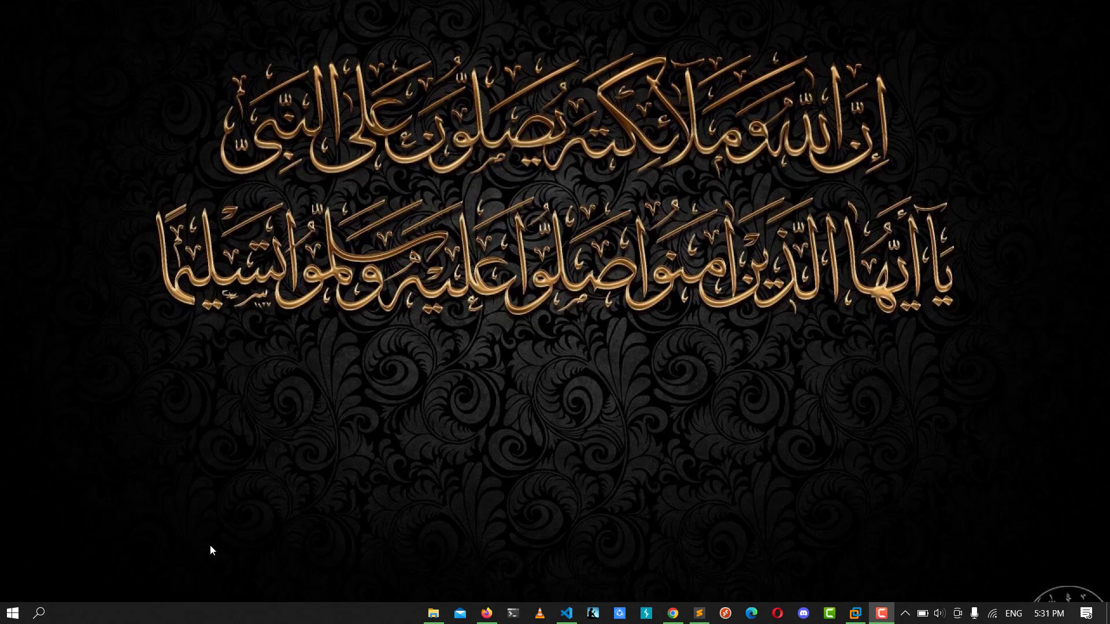
Launch Word 2016 from a Start menu search for 'w' into a new blank document.
left_click(12, 613)
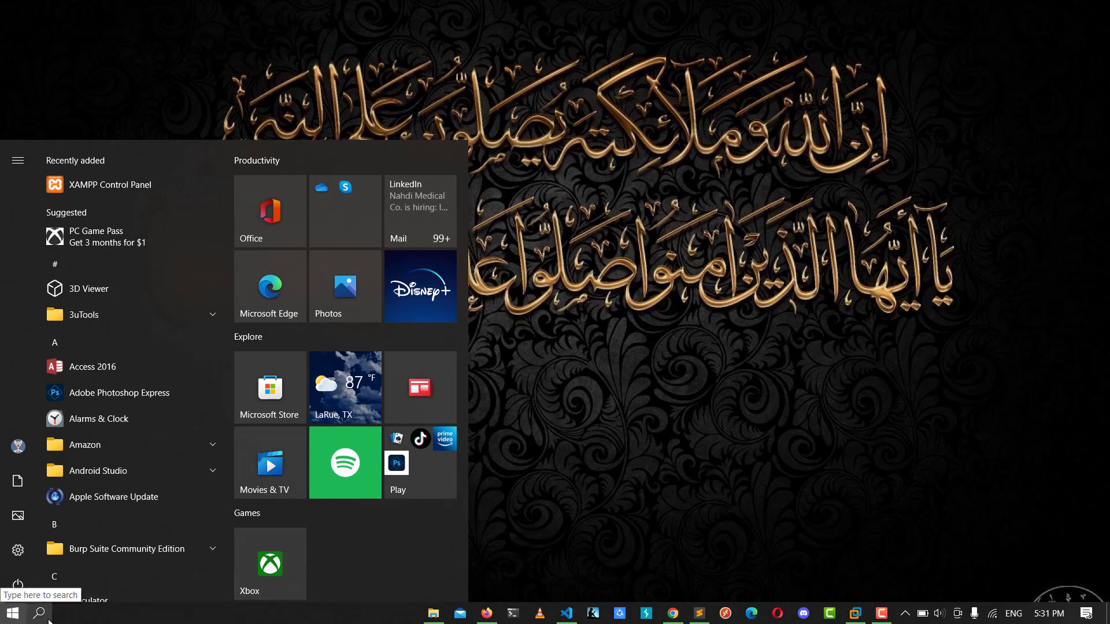
type("wor")
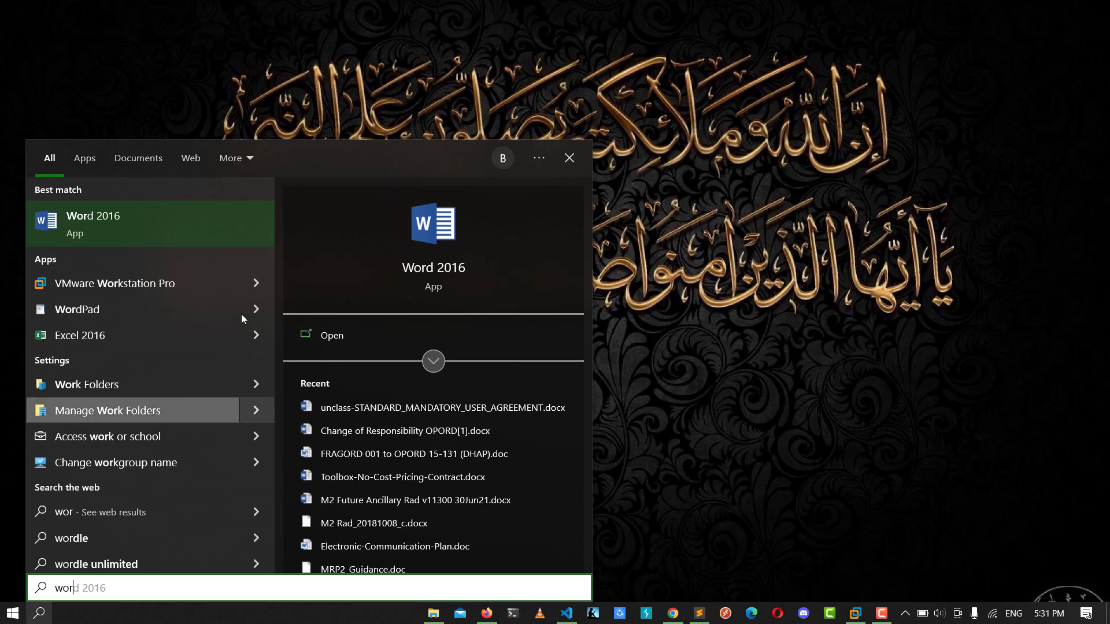
left_click(93, 222)
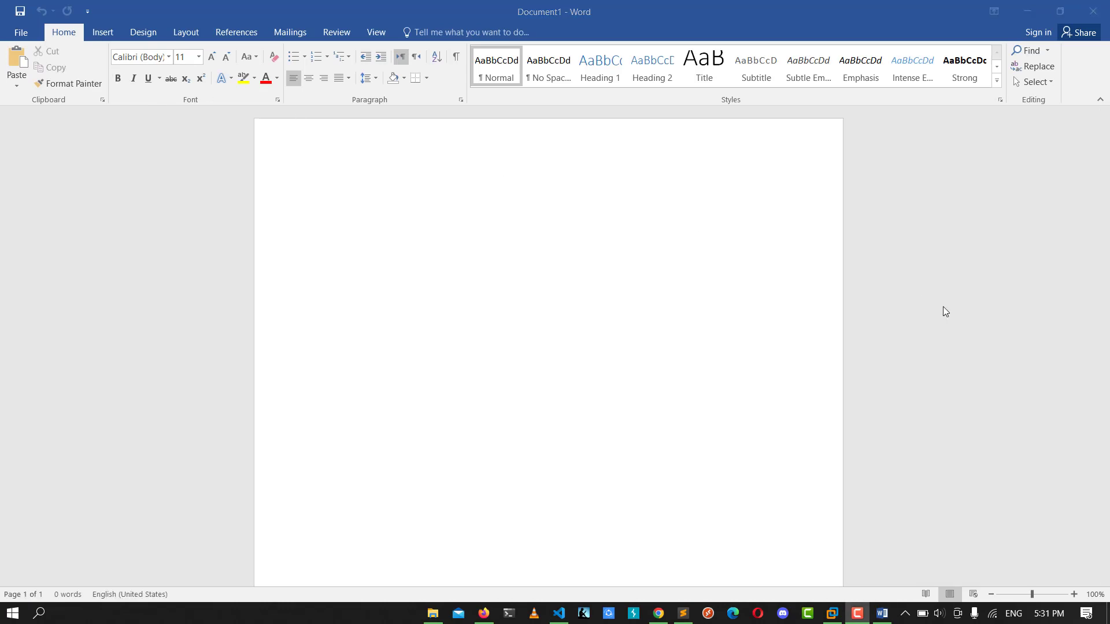
Bring up the Font dialog from the Home ribbon's Font group launcher.
left_click(340, 197)
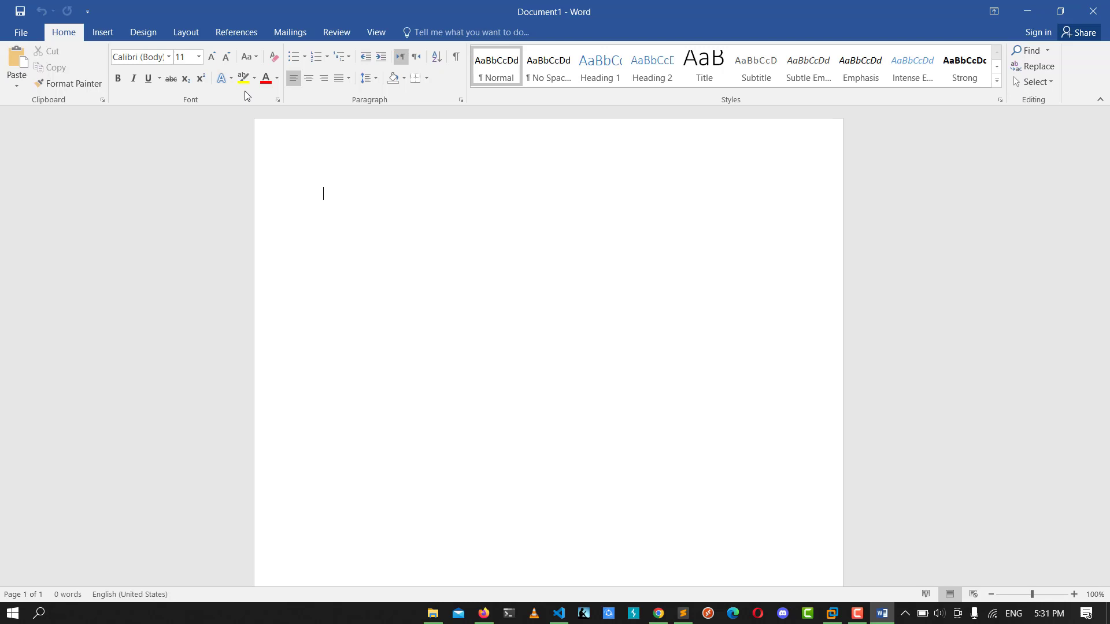
mouse_move(279, 99)
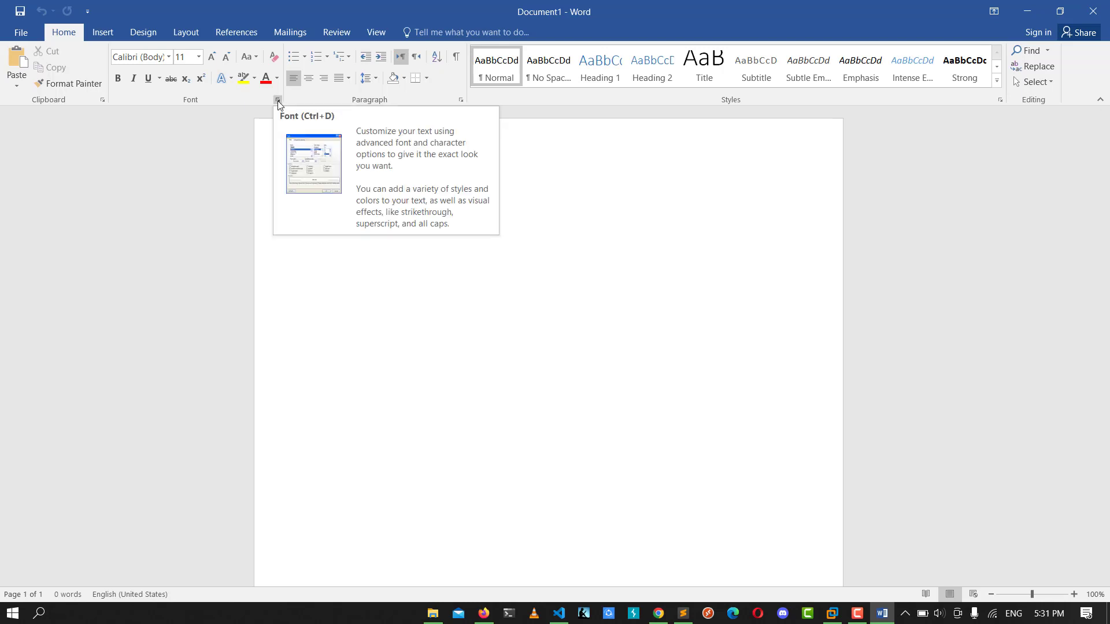
left_click(278, 100)
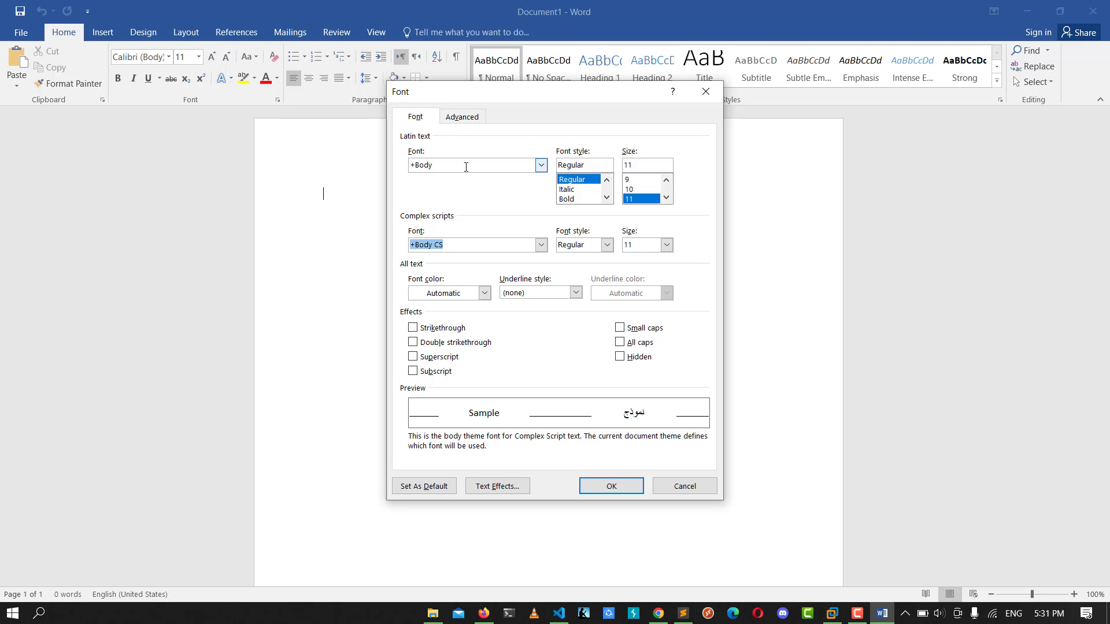
Select Barlow Condensed as the Latin text font, keeping Regular style at size 11.
left_click(541, 165)
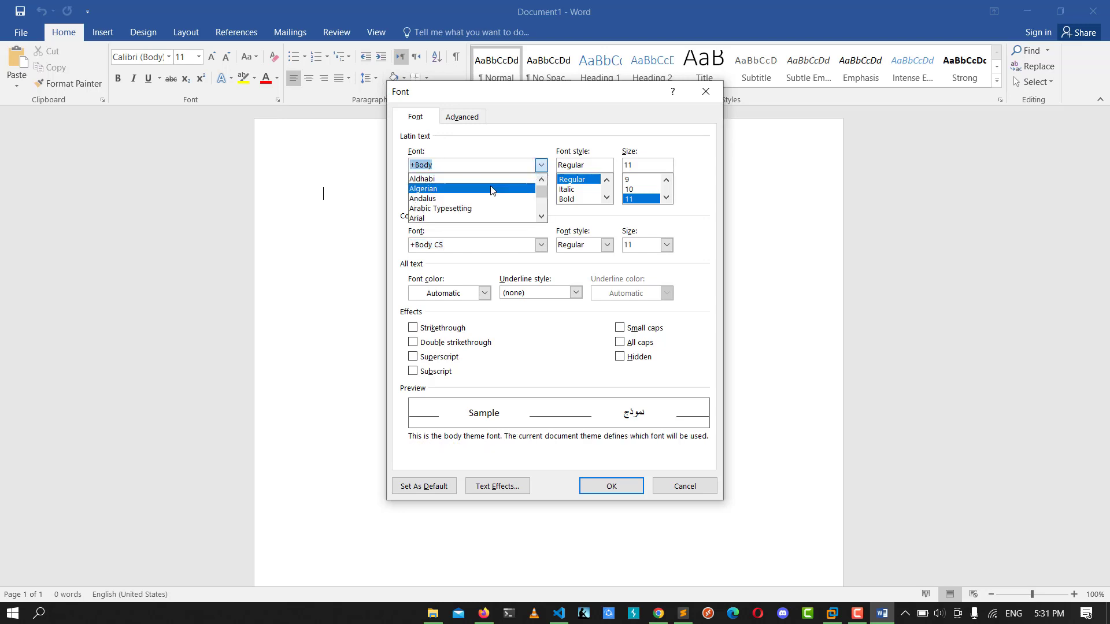
scroll("down", 3)
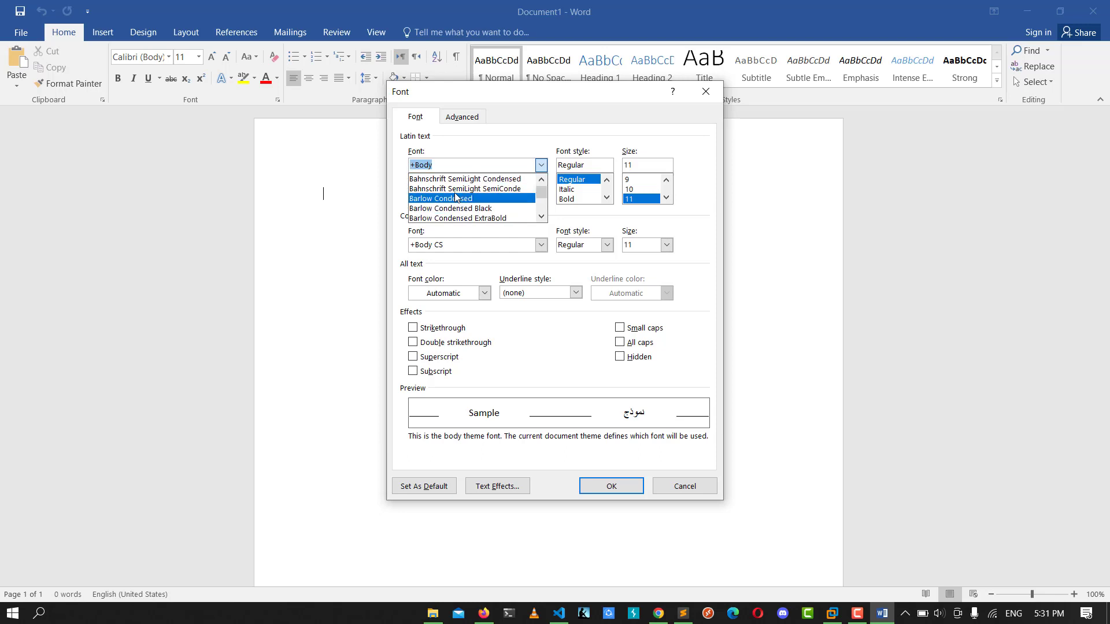
left_click(441, 198)
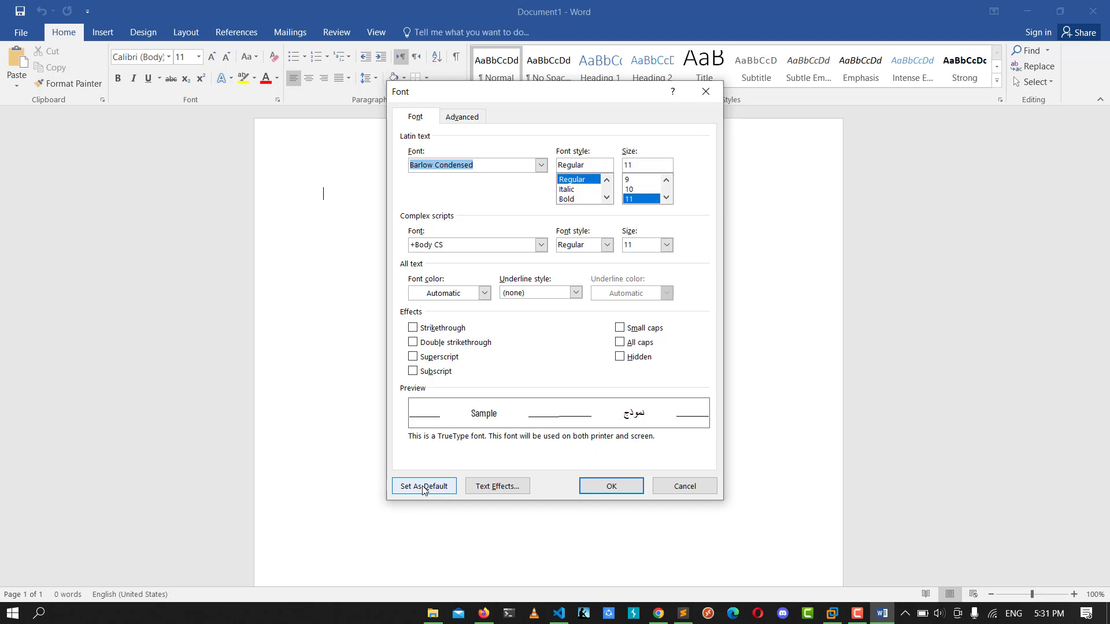
Set Barlow Condensed 11 pt as the default font for this document only.
left_click(423, 486)
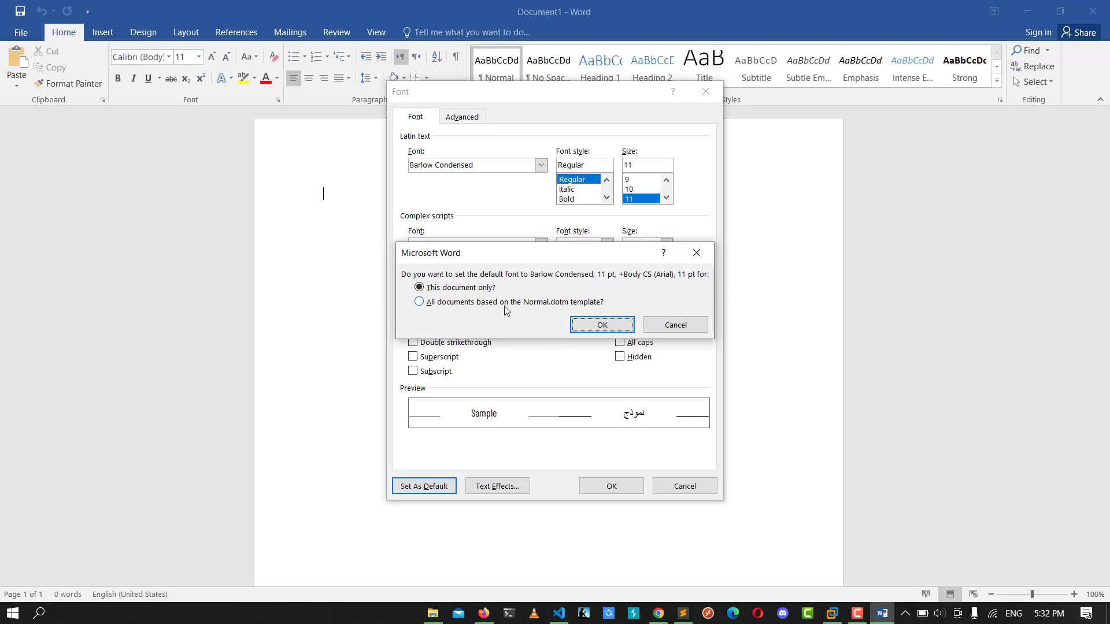
mouse_move(509, 312)
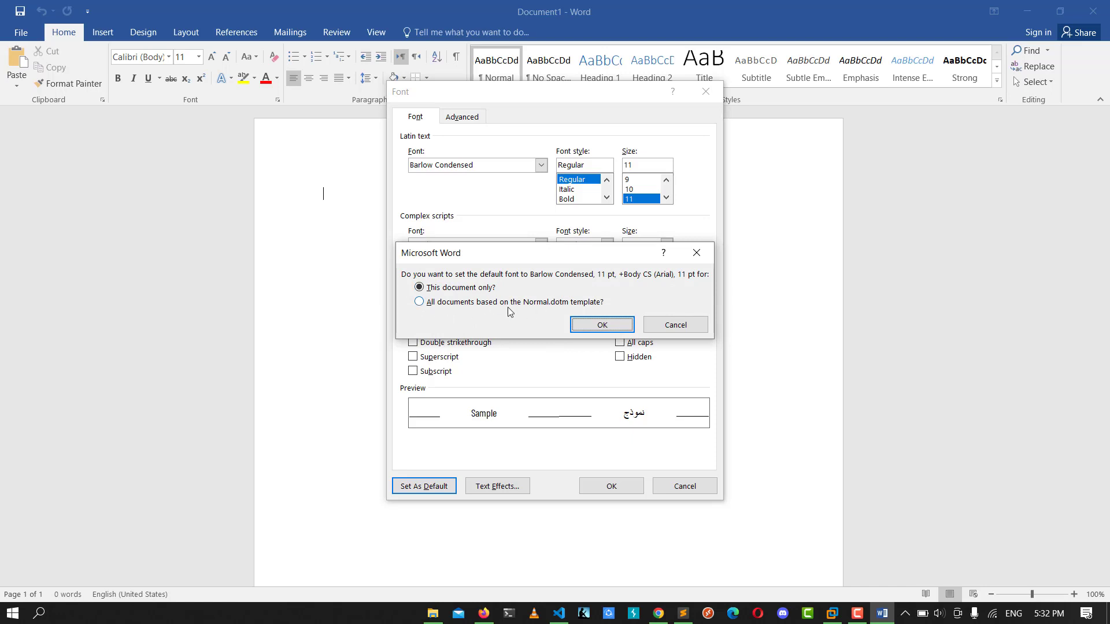
left_click(601, 325)
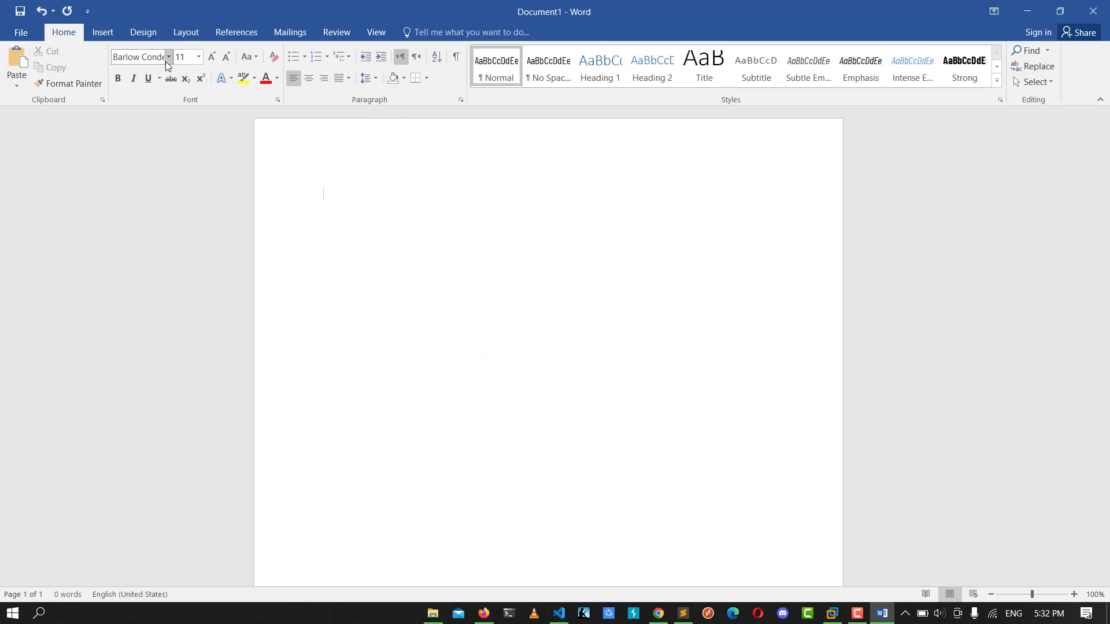
left_click(169, 56)
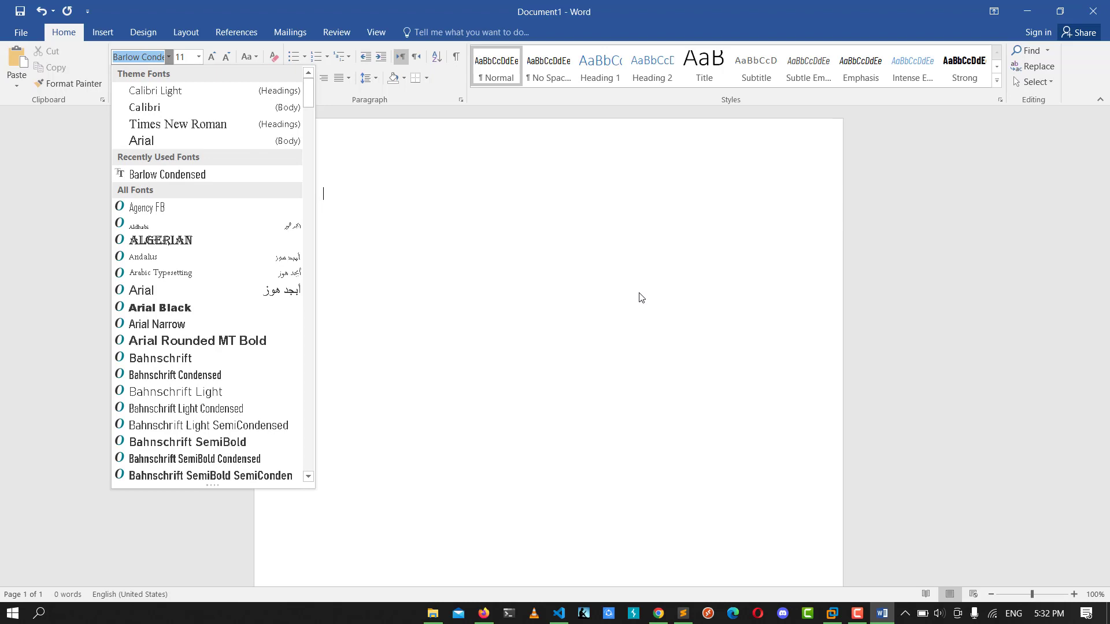
mouse_move(918, 314)
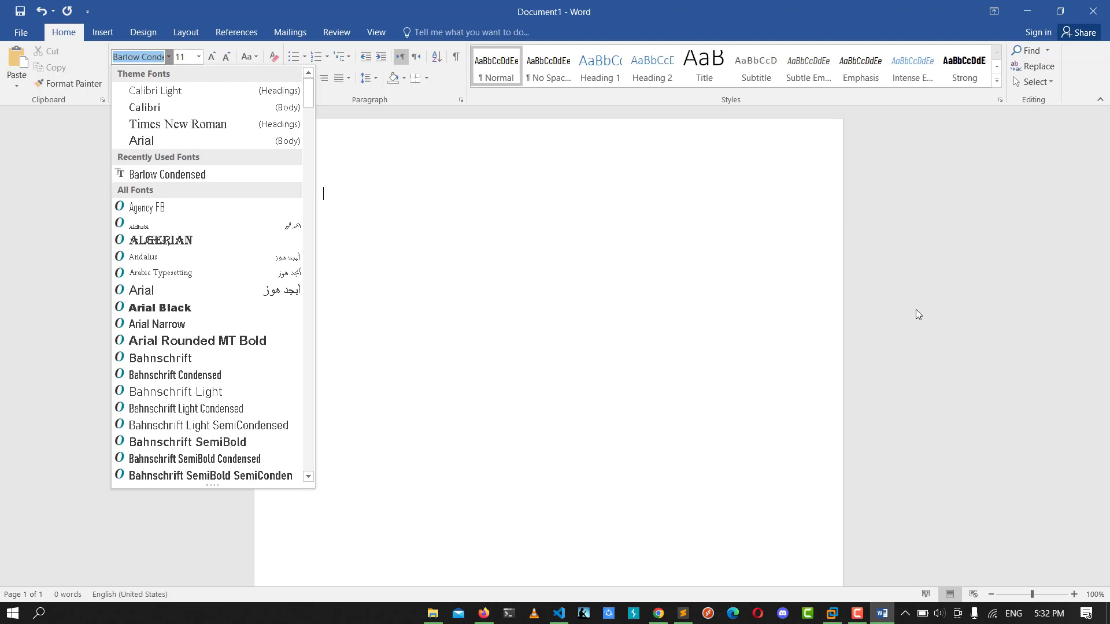
left_click(605, 315)
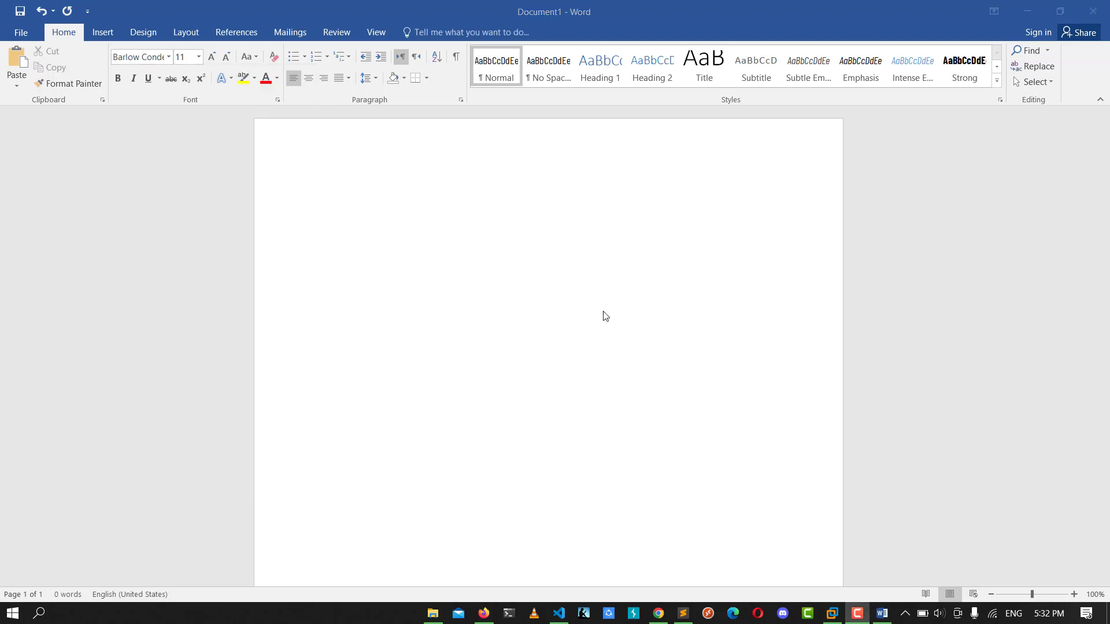